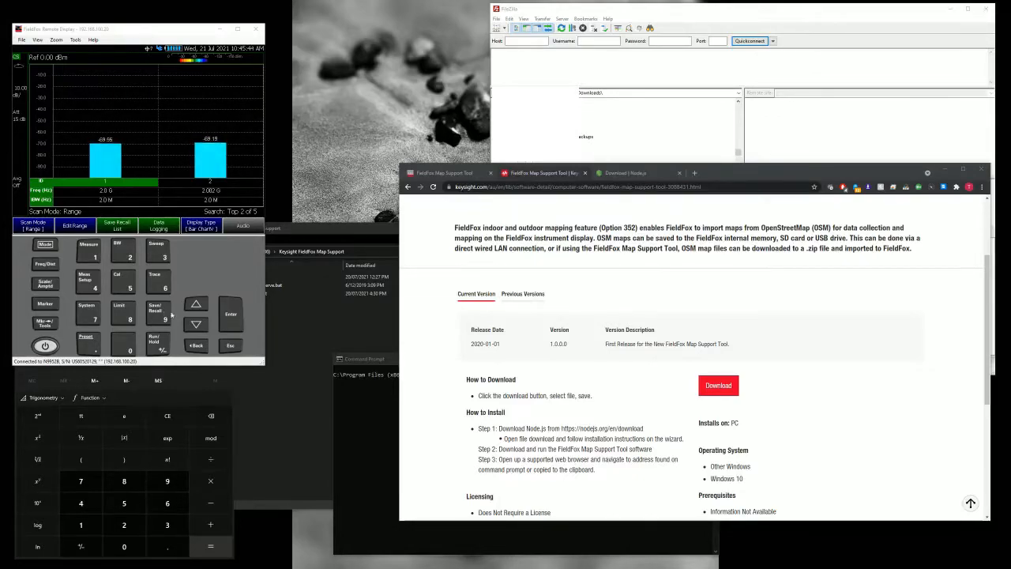
Visit the Node.js downloads page linked from the map tool's page, then return to the tool page
scroll("up", 3)
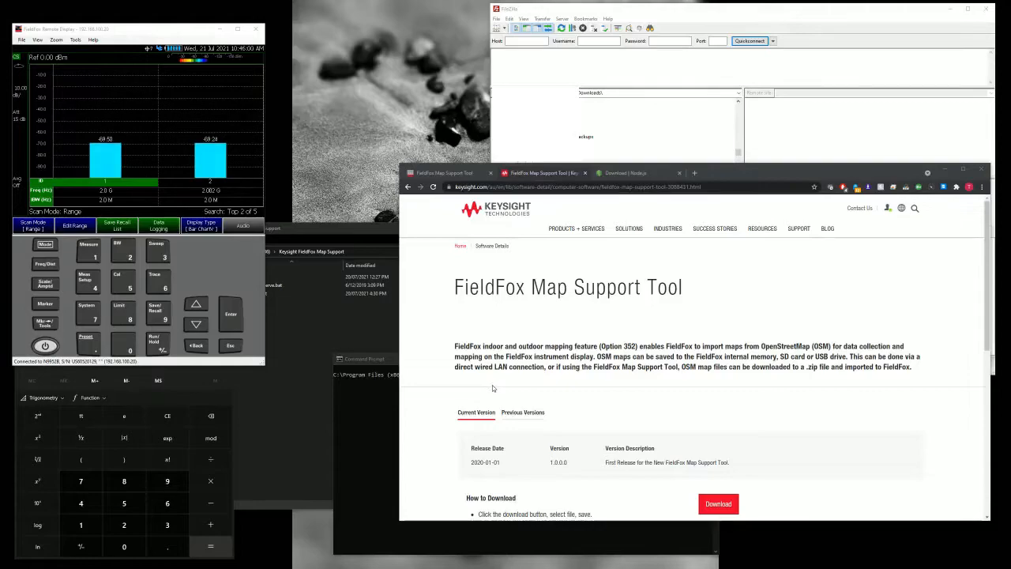
mouse_move(260, 329)
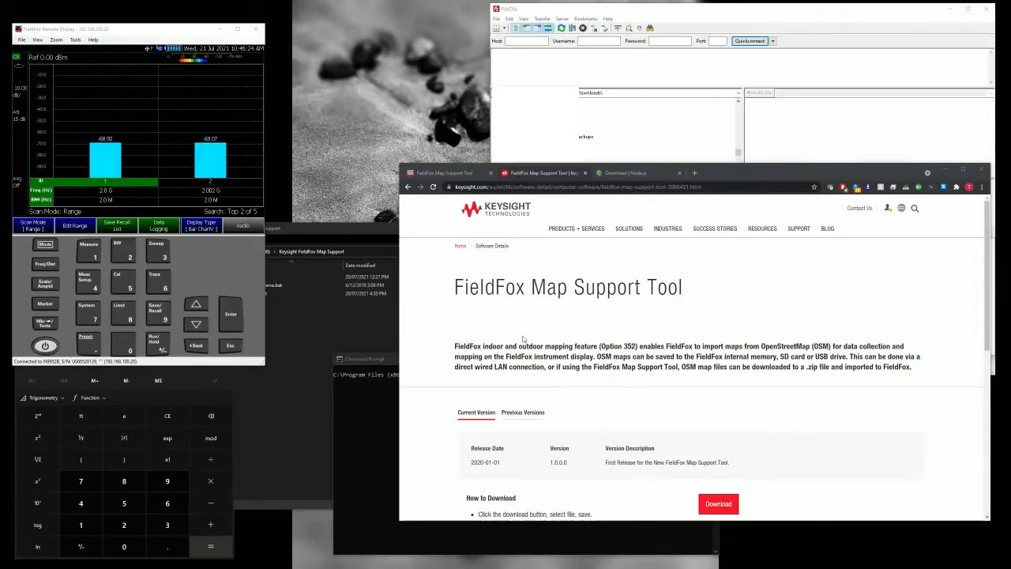
left_click(577, 186)
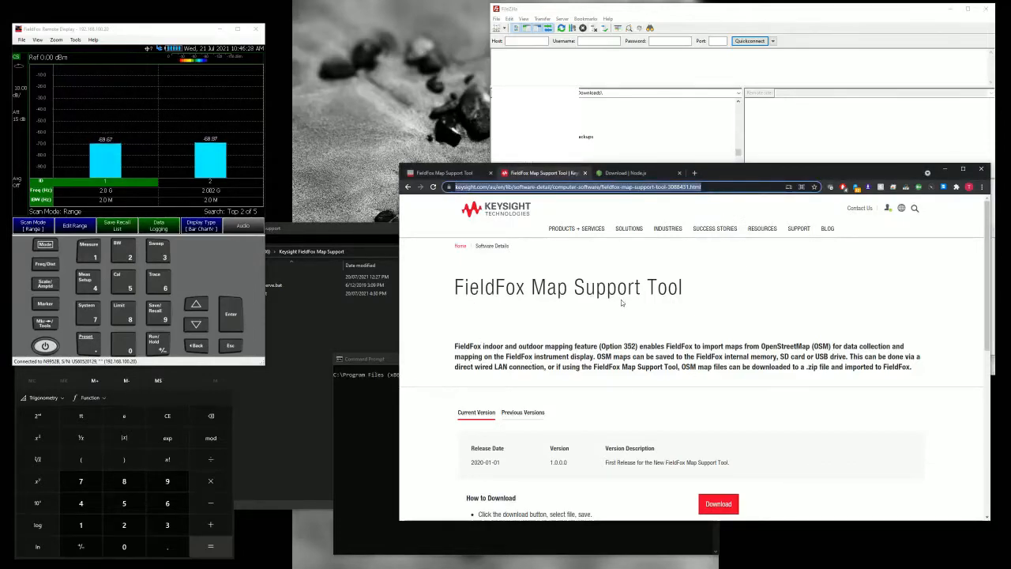
scroll("down", 3)
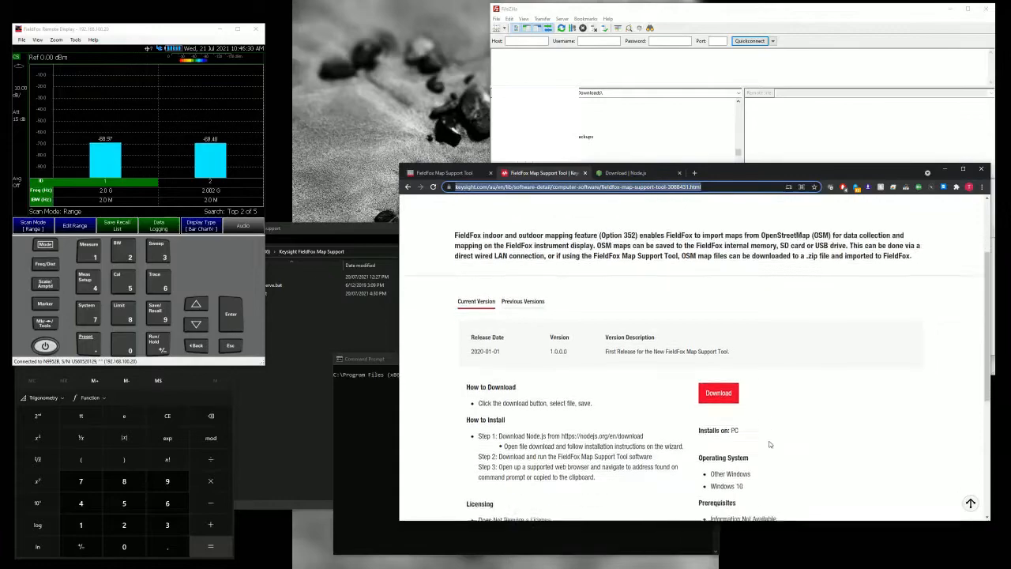
scroll("down", 3)
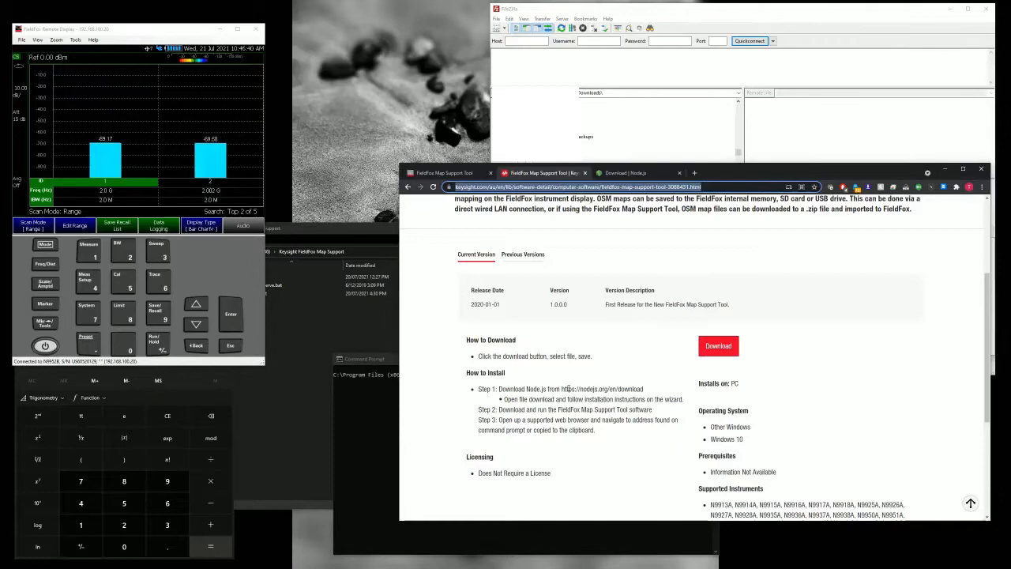
double_click(603, 388)
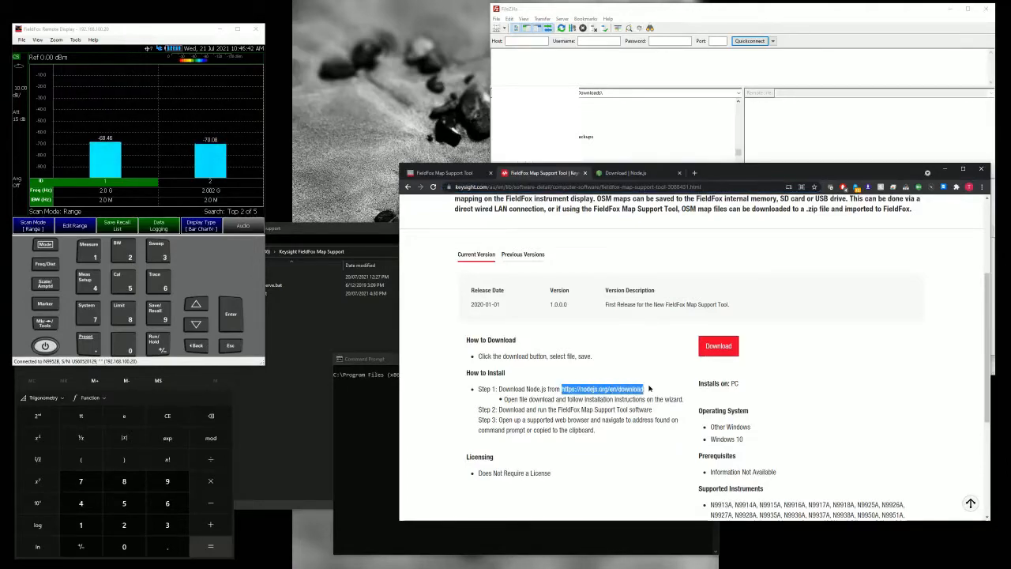
mouse_move(673, 299)
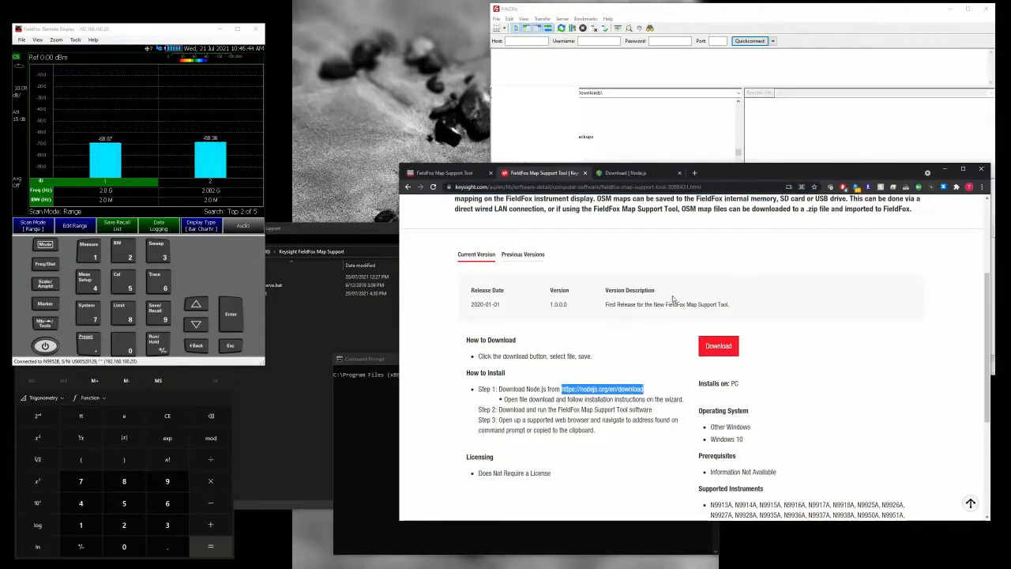
left_click(625, 173)
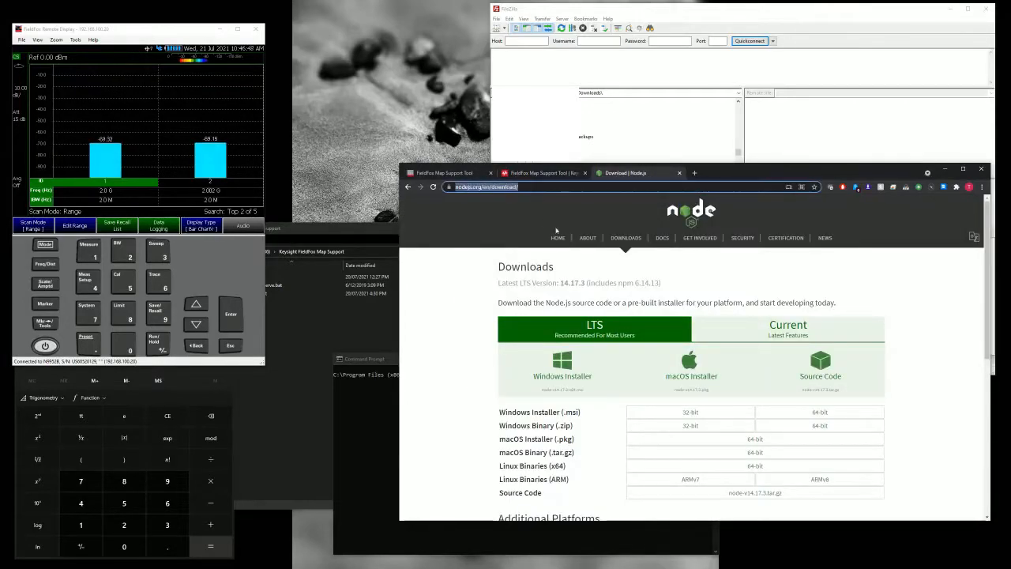
mouse_move(562, 376)
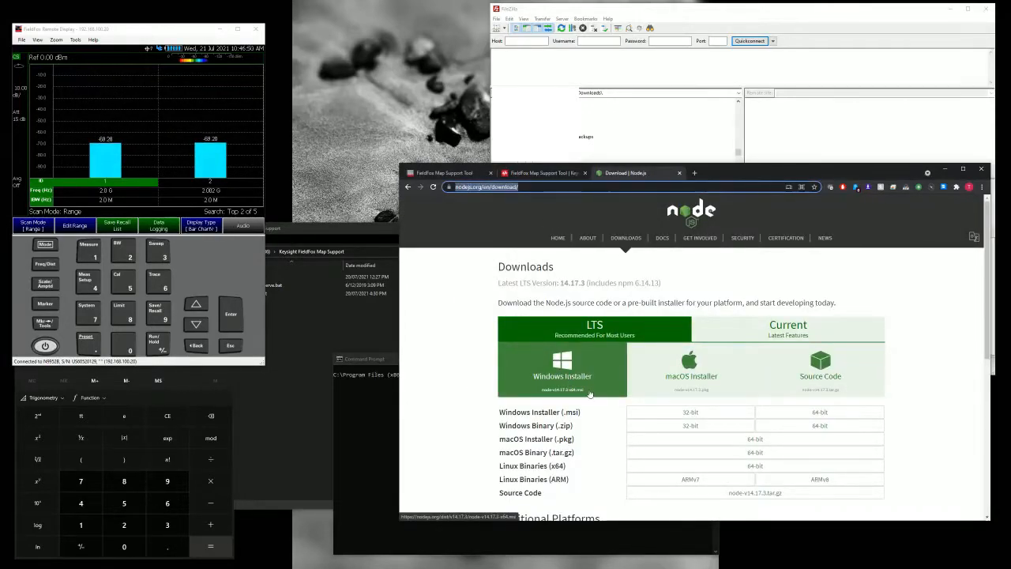
mouse_move(604, 400)
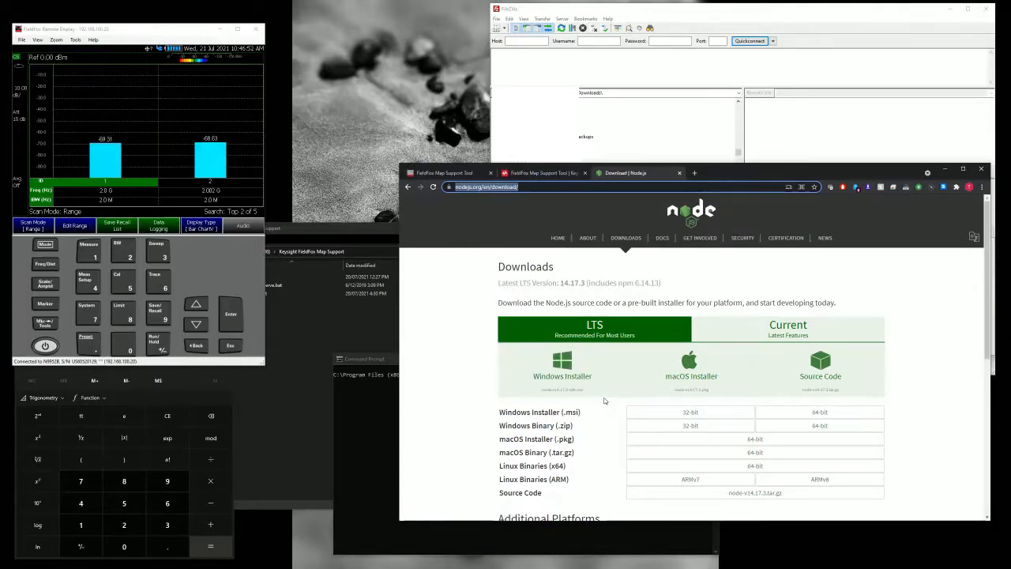
mouse_move(562, 372)
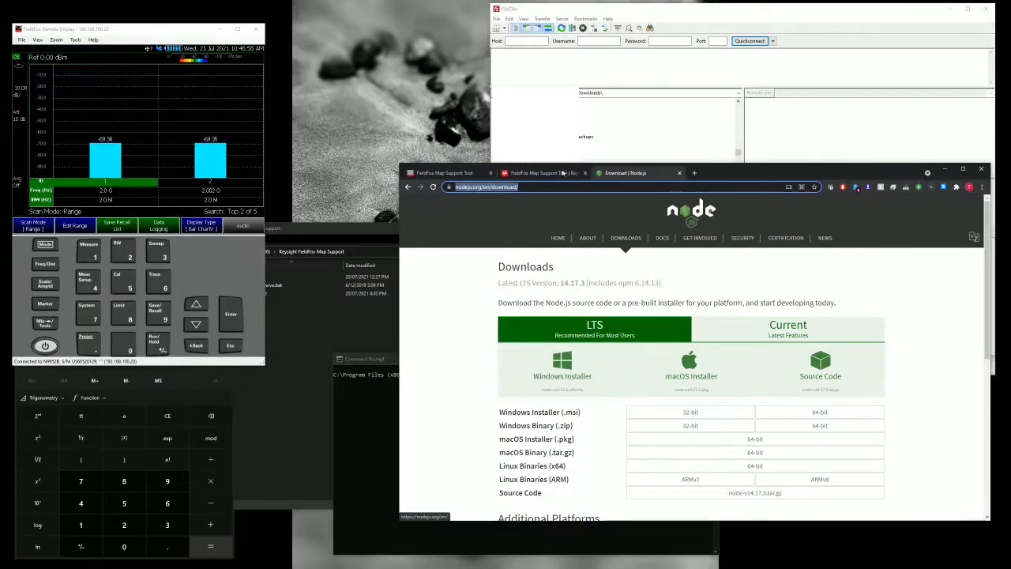
left_click(541, 173)
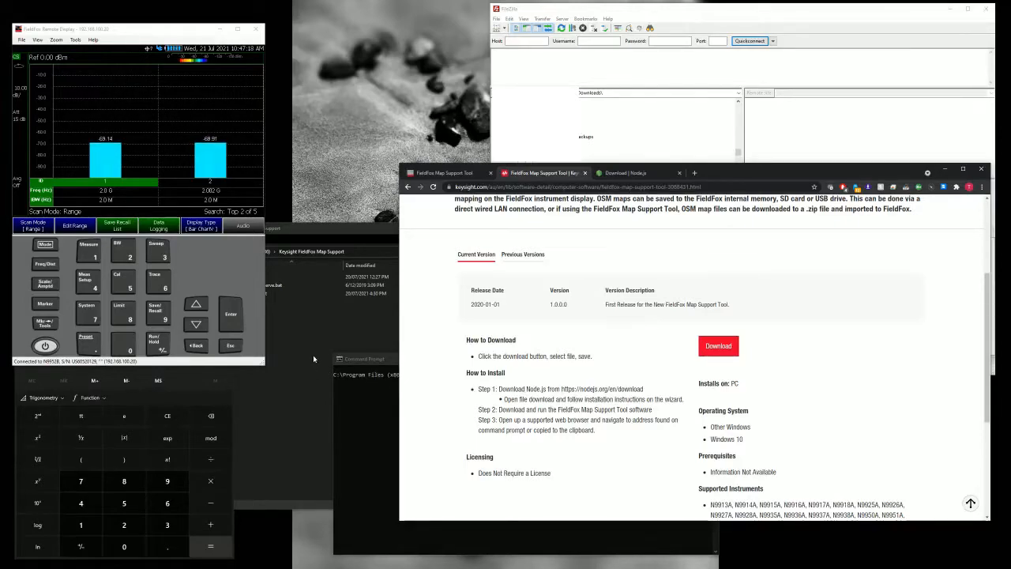
mouse_move(366, 423)
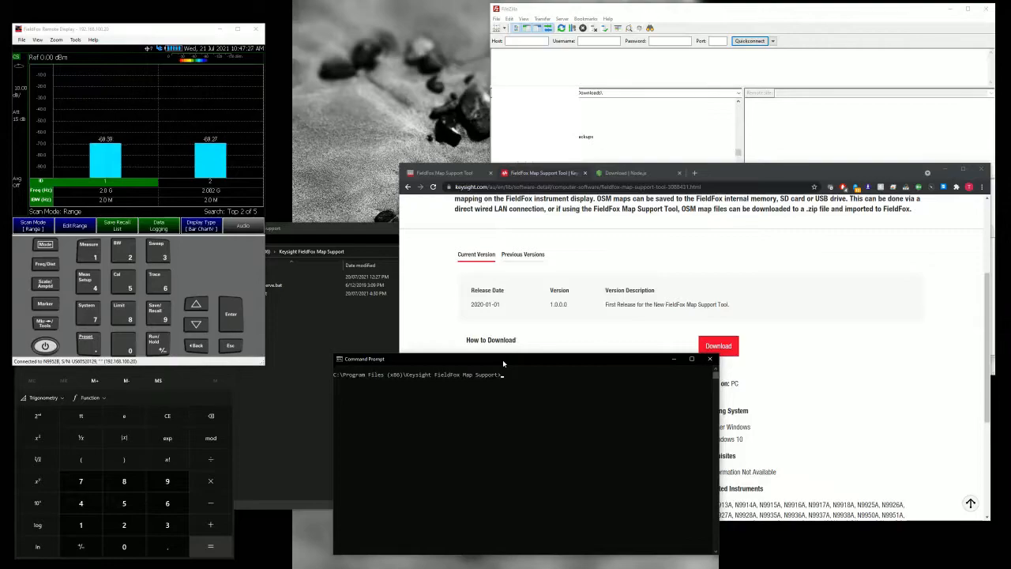
mouse_move(431, 413)
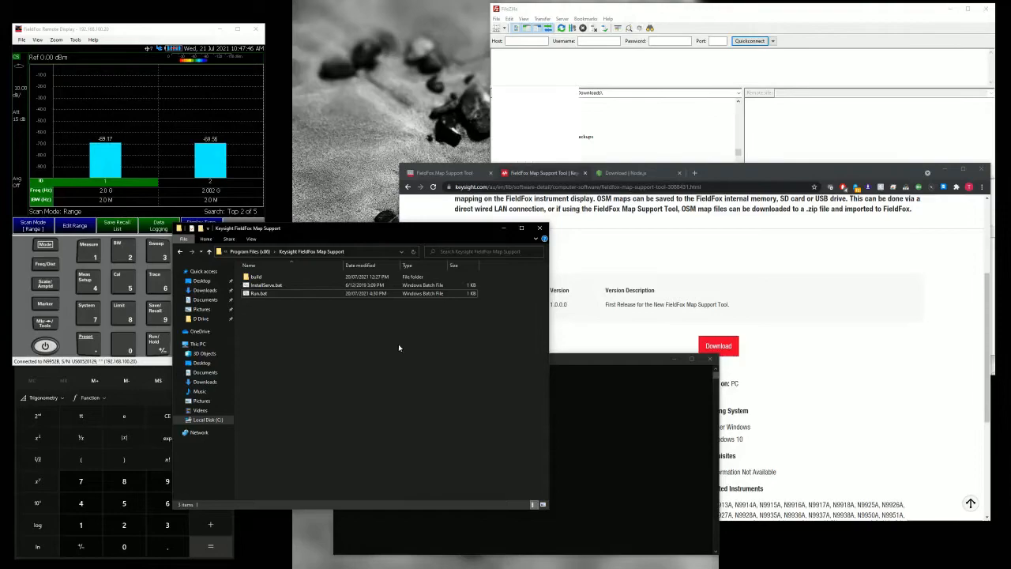
mouse_move(607, 398)
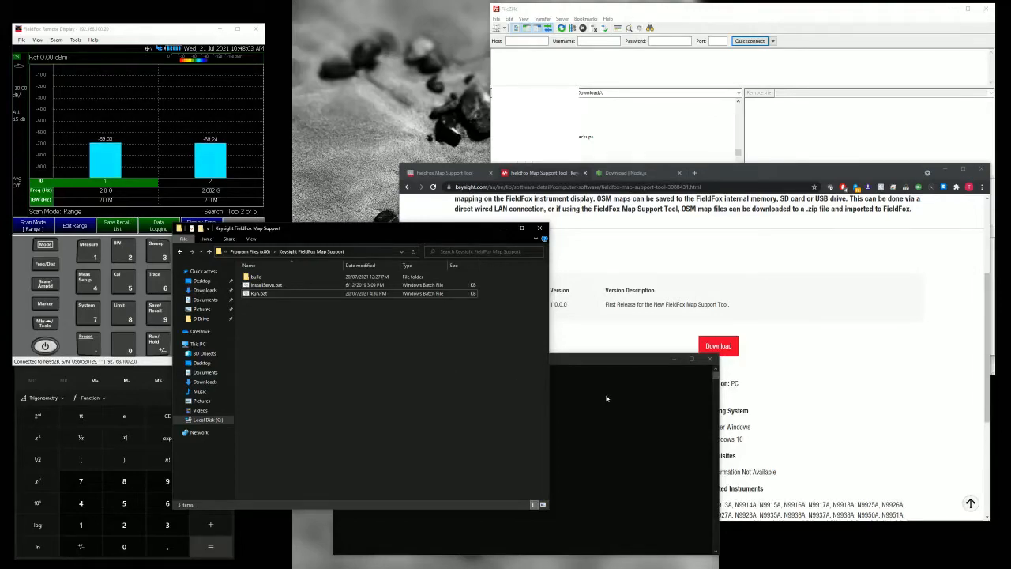
Run Run.bat to start the map support server on localhost:5000, then interrupt it
double_click(259, 293)
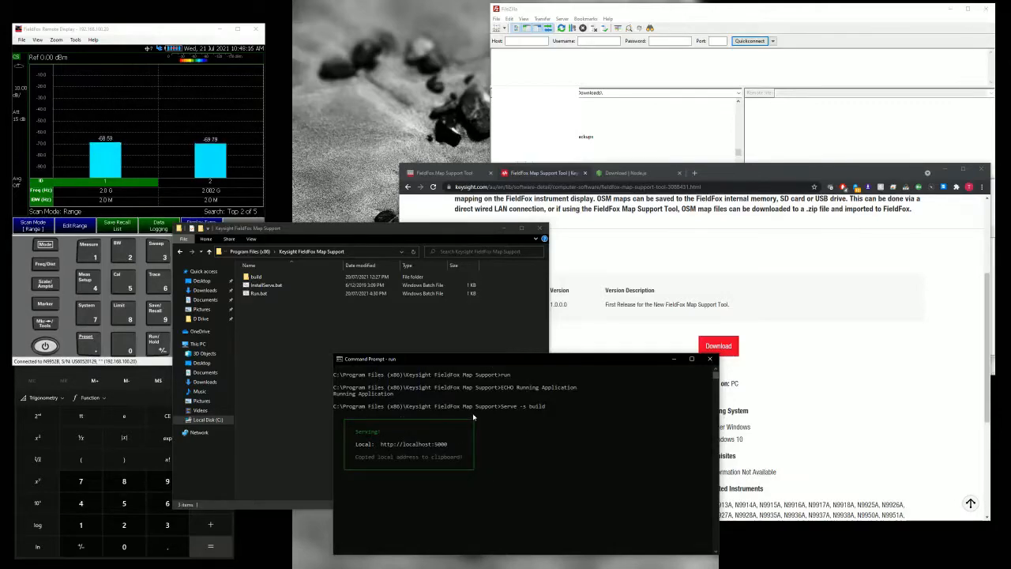
mouse_move(481, 487)
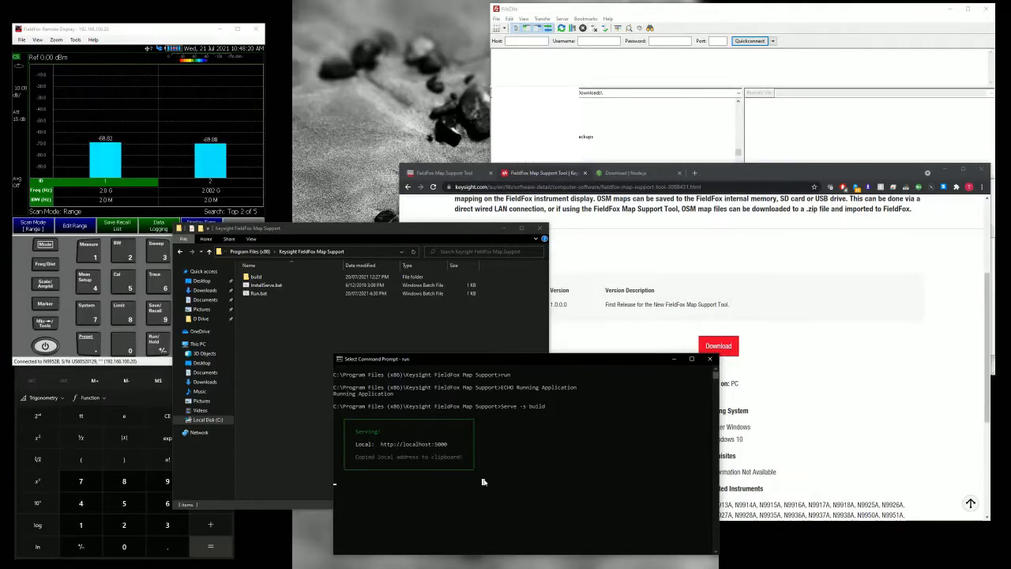
mouse_move(505, 409)
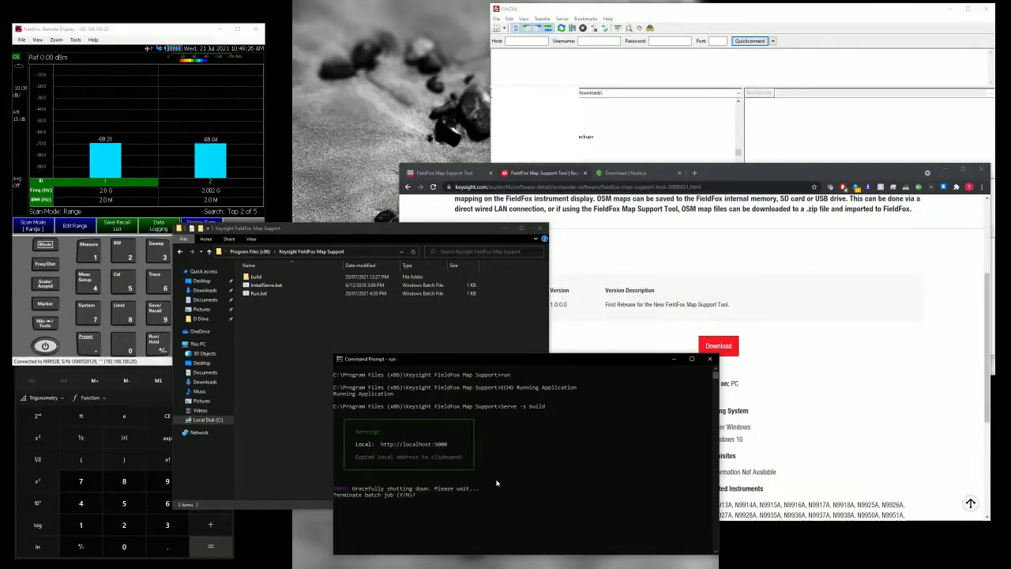
Answer y to terminate the batch job and enter InstallServe.bat at the prompt
type("y")
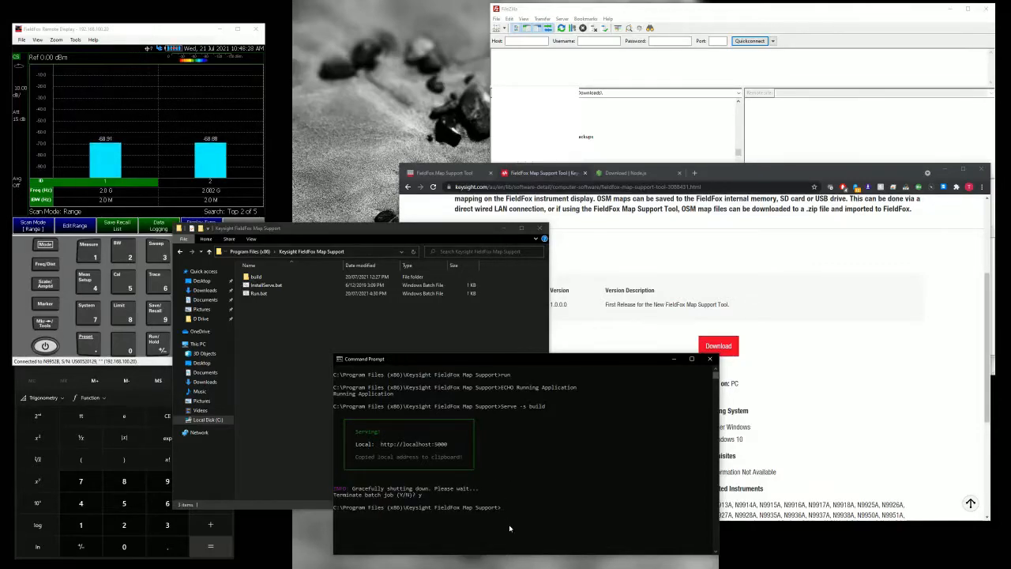
mouse_move(565, 509)
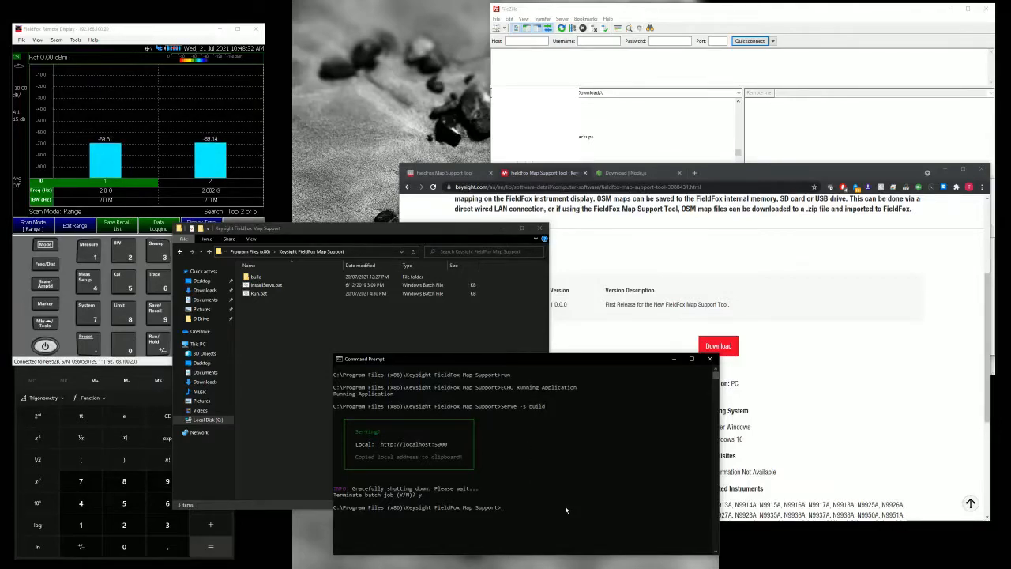
type("installServe.bat")
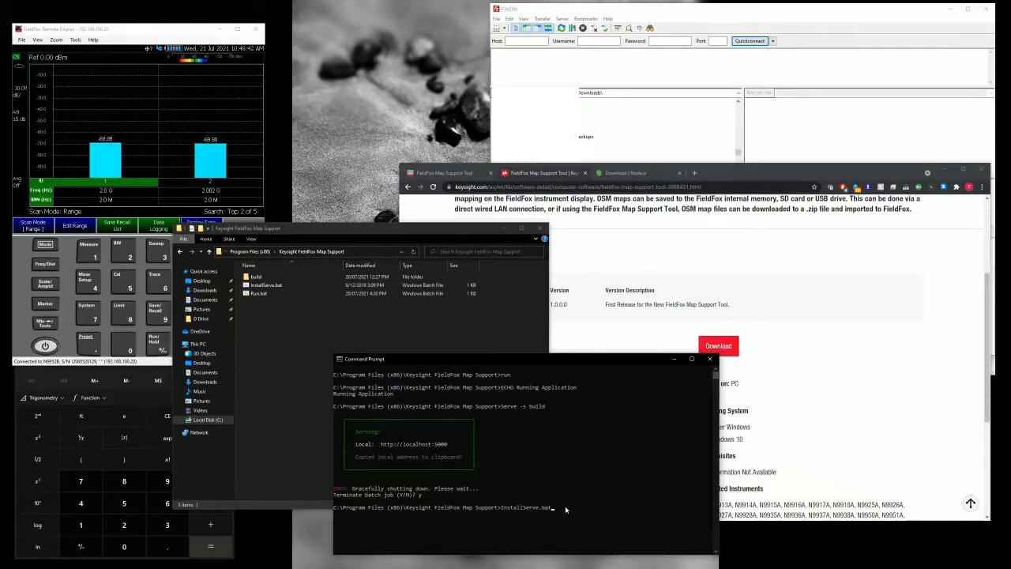
mouse_move(604, 544)
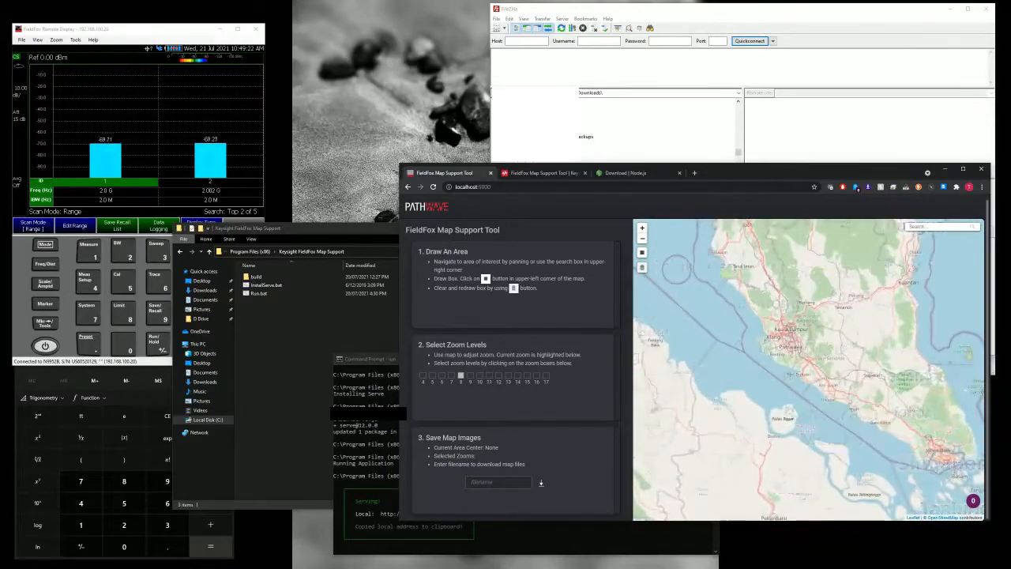
Zoom the localhost map in on Penang island around Bayan Lepas
left_click(489, 374)
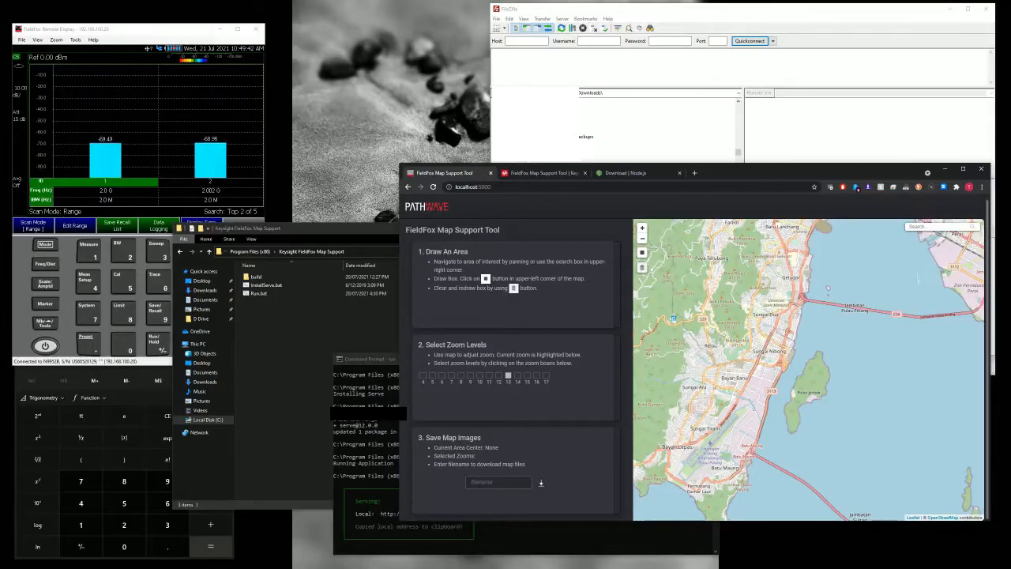
Select map zoom levels 12 through 17 for download
left_click(517, 375)
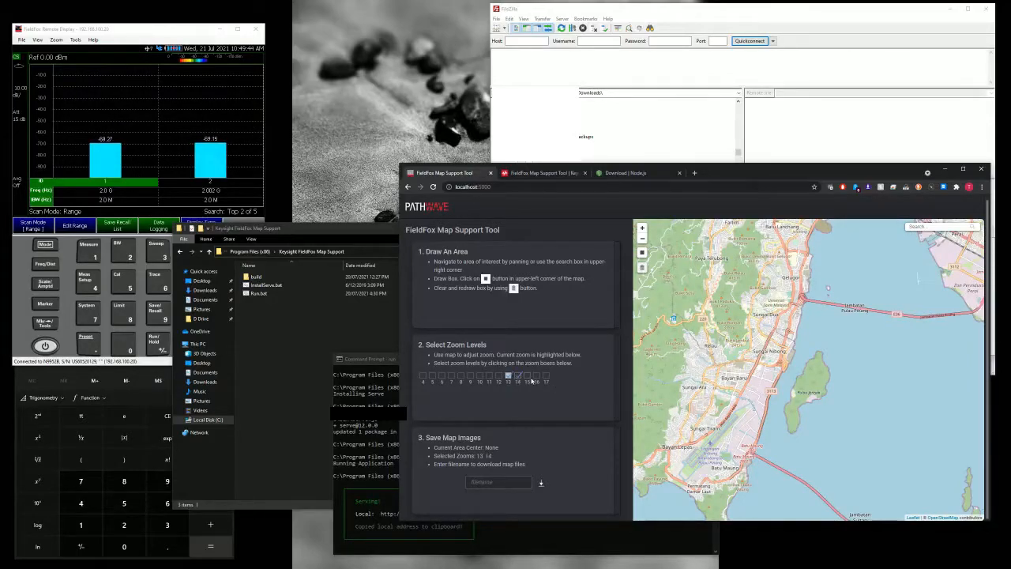
left_click(537, 375)
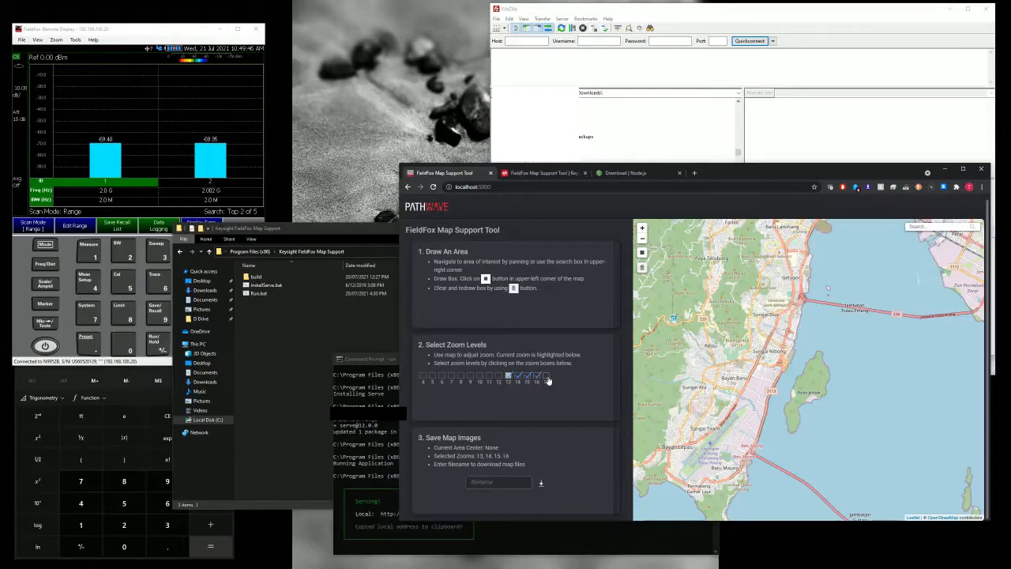
left_click(546, 376)
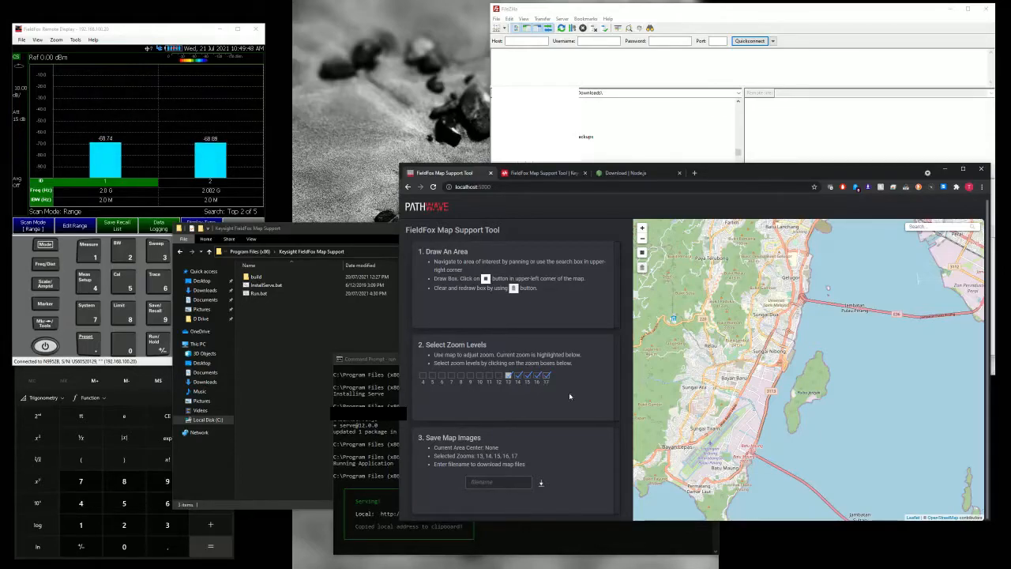
left_click(498, 378)
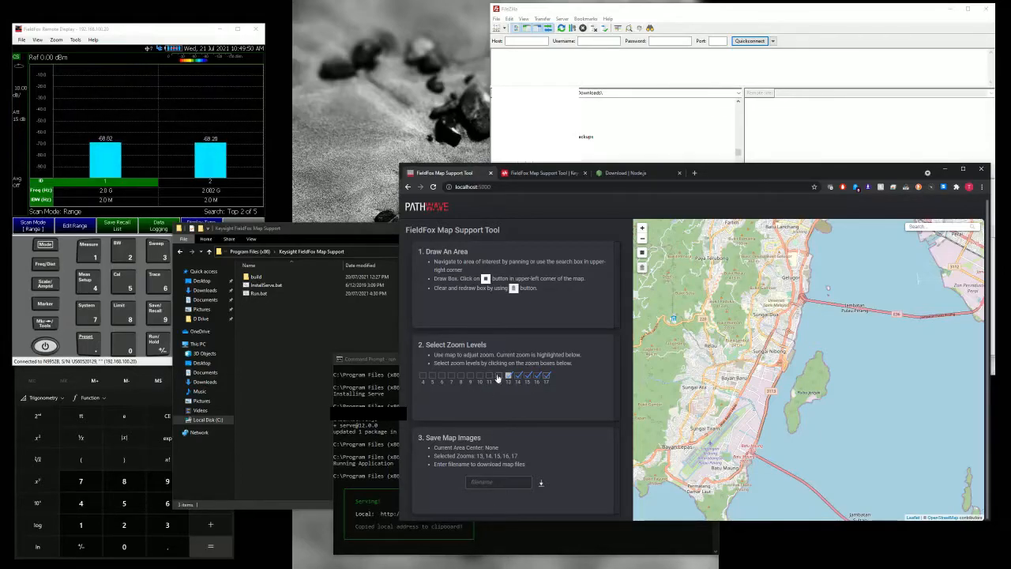
left_click(490, 376)
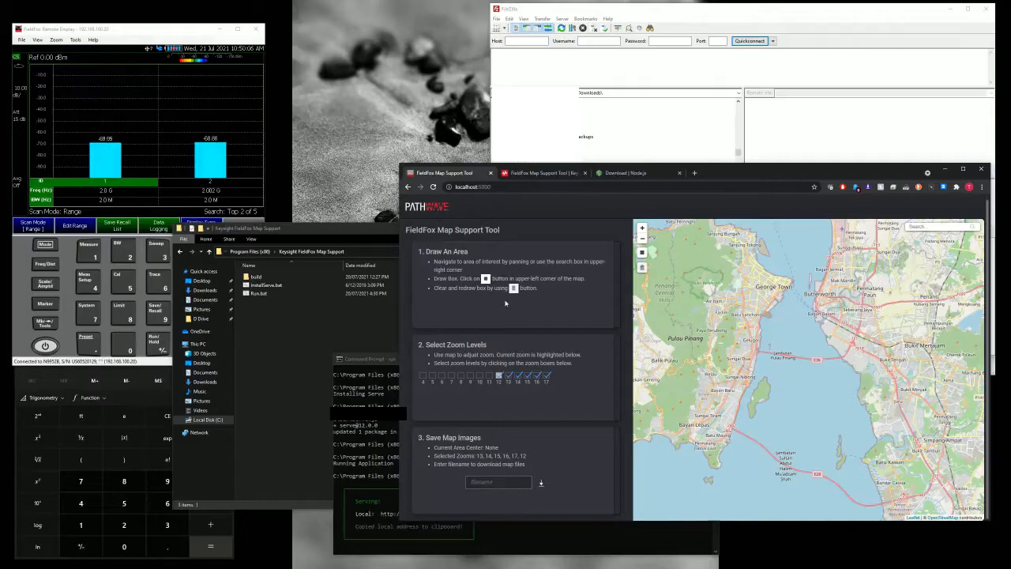
Box the Bayan Lepas area and download its map files as BayanLepasMap05
left_click(642, 252)
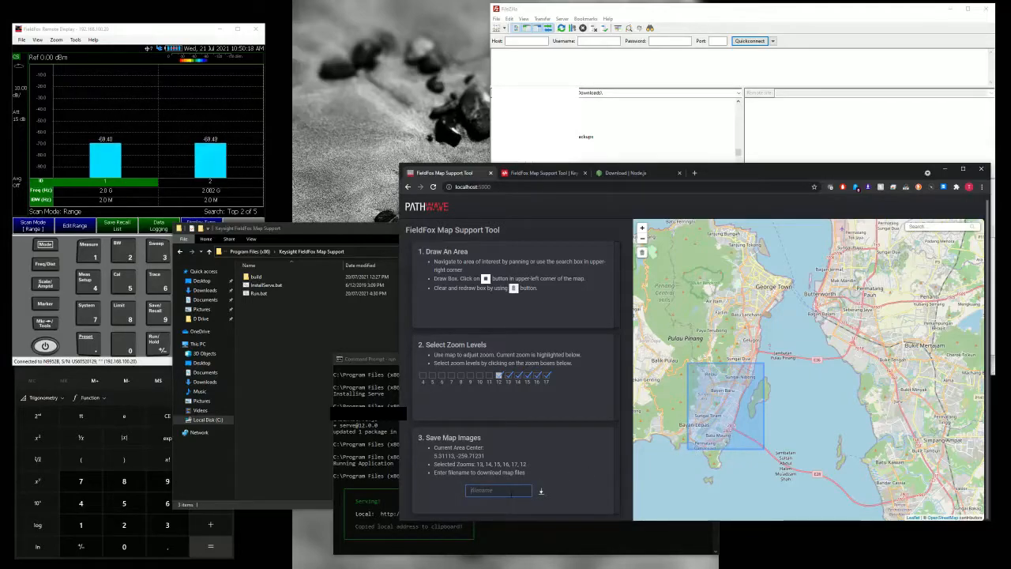
type("Bayan Le")
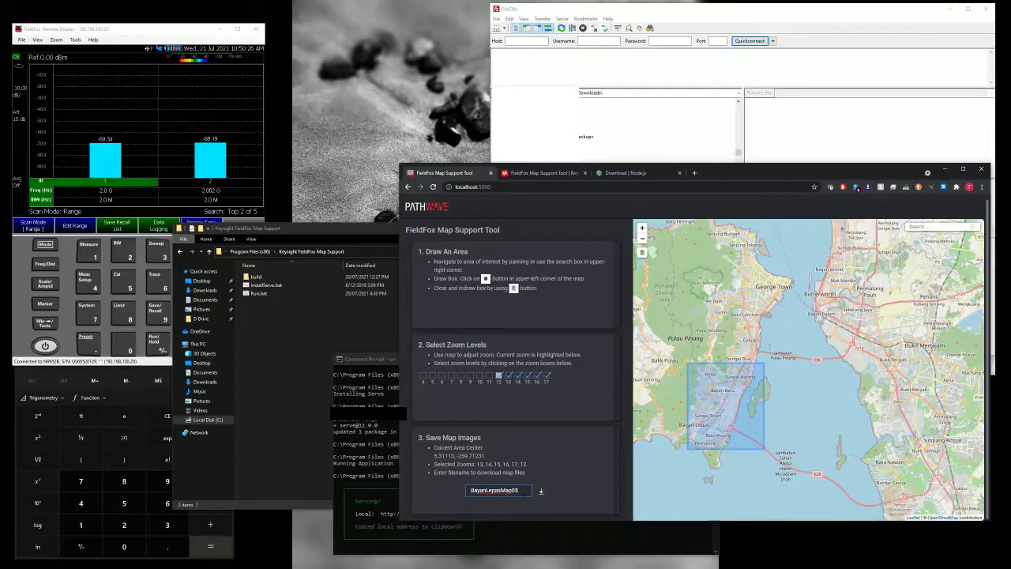
left_click(541, 490)
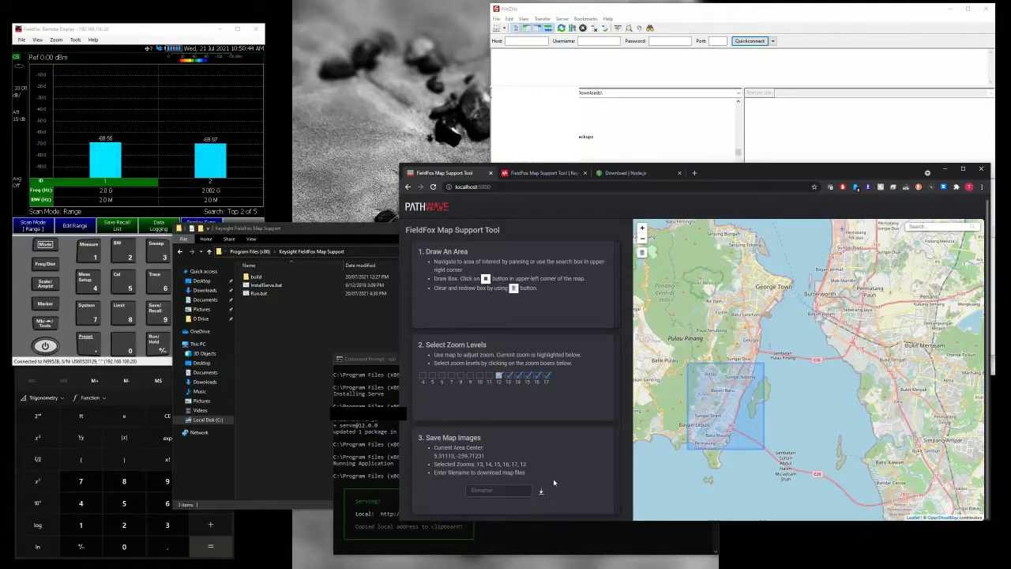
Refresh FileZilla to show BayanLepasMap05.zip and quickconnect to 192.168.100.20
left_click(541, 491)
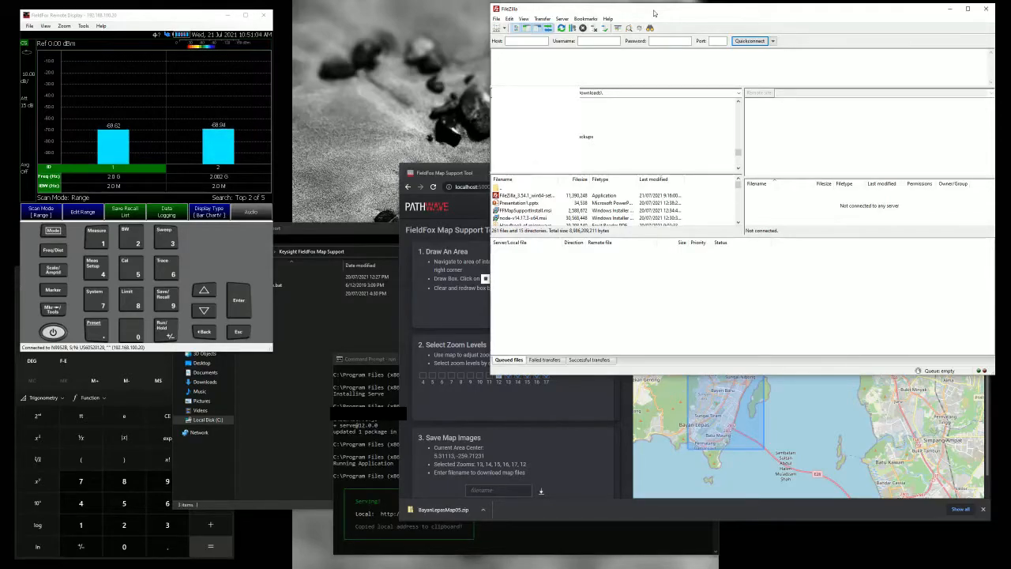
mouse_move(561, 28)
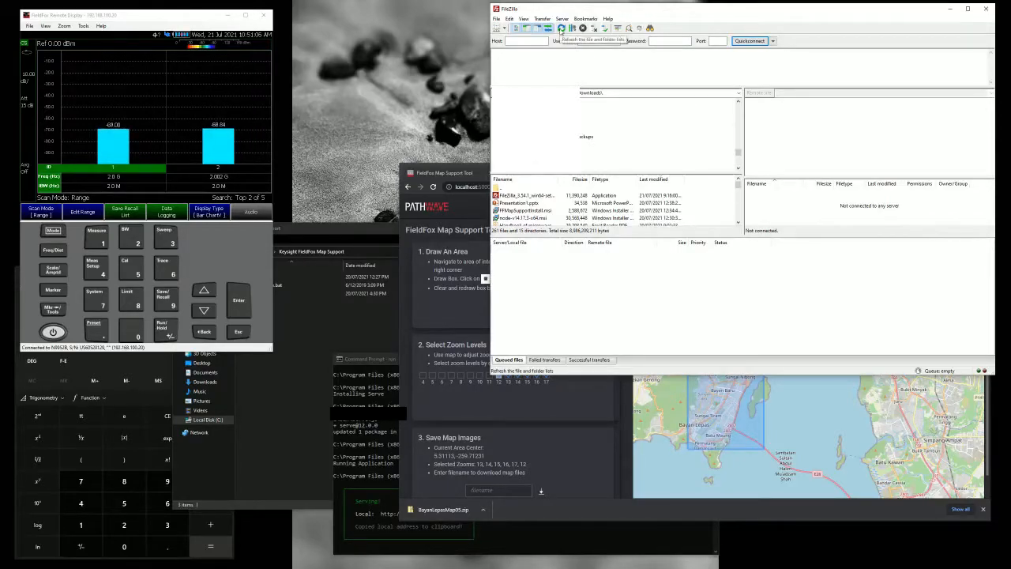
left_click(561, 28)
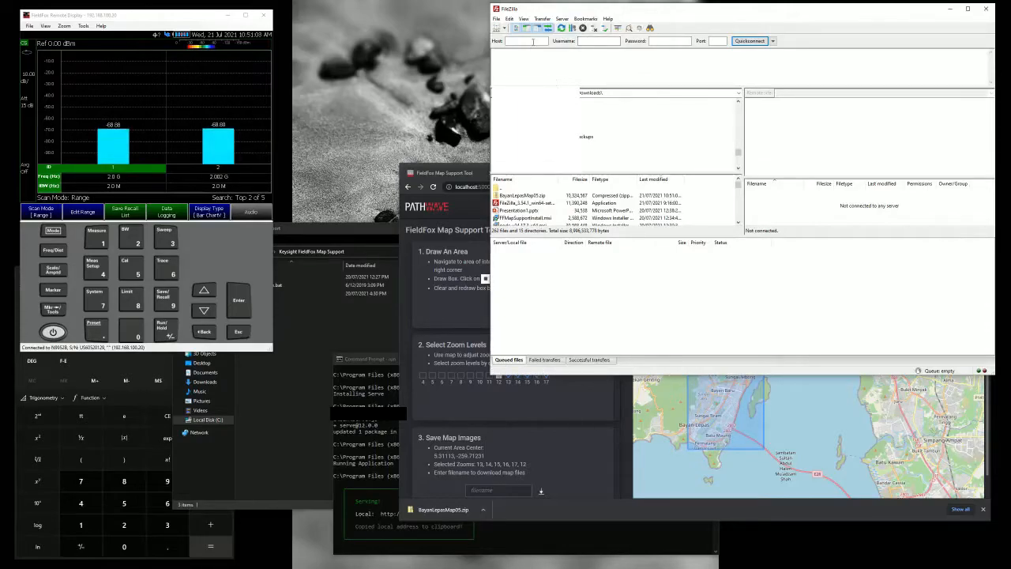
mouse_move(525, 40)
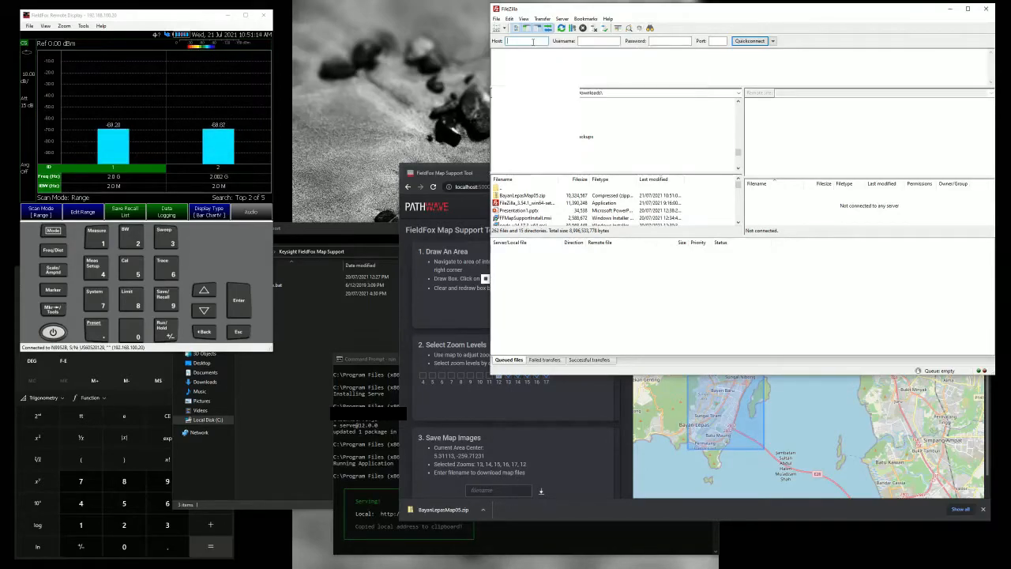
type("192.168.100.20")
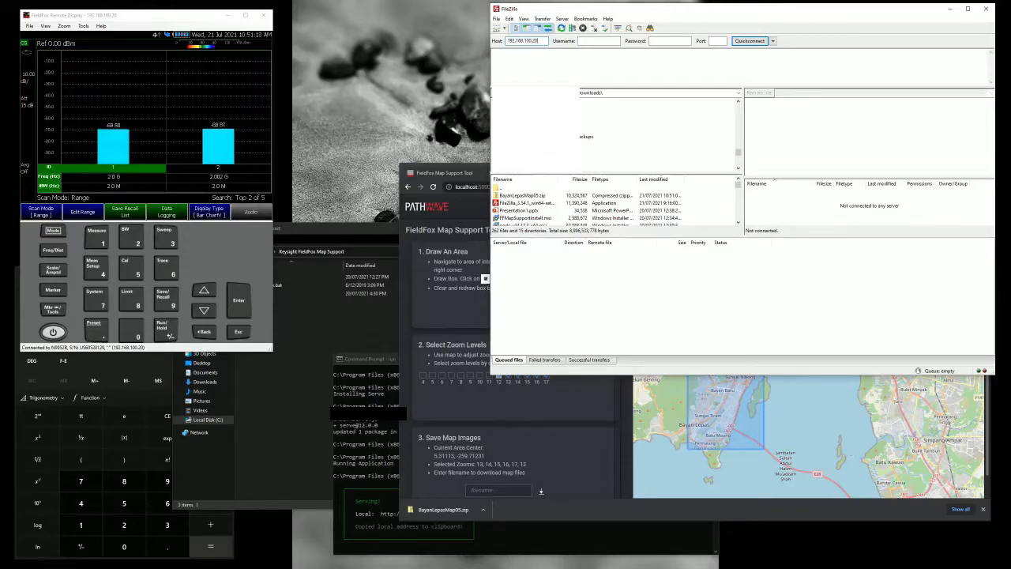
left_click(749, 40)
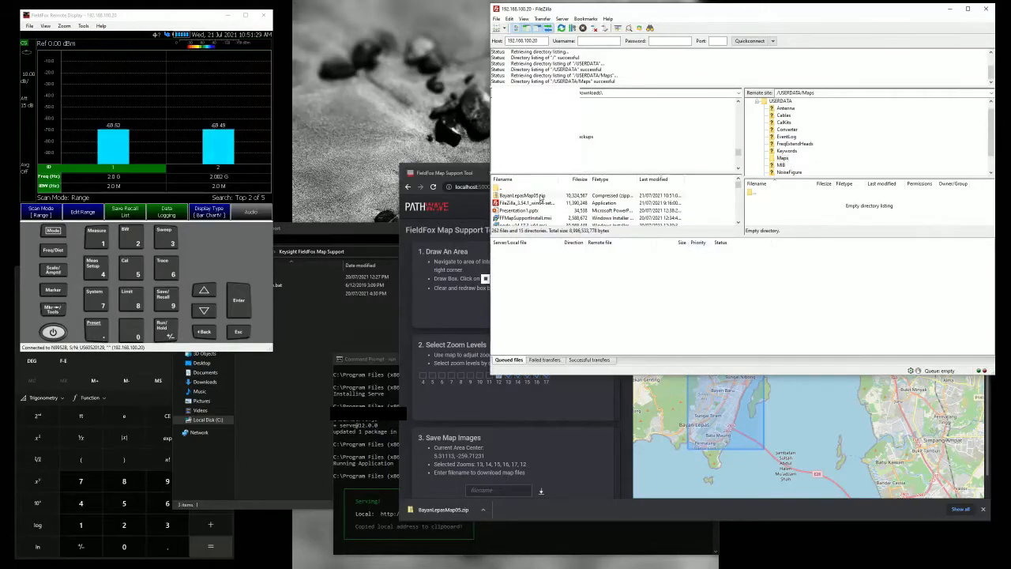
Upload BayanLepasMap05.zip to /USERDATA/Maps and page through the analyzer's modes with More twice
left_click(521, 195)
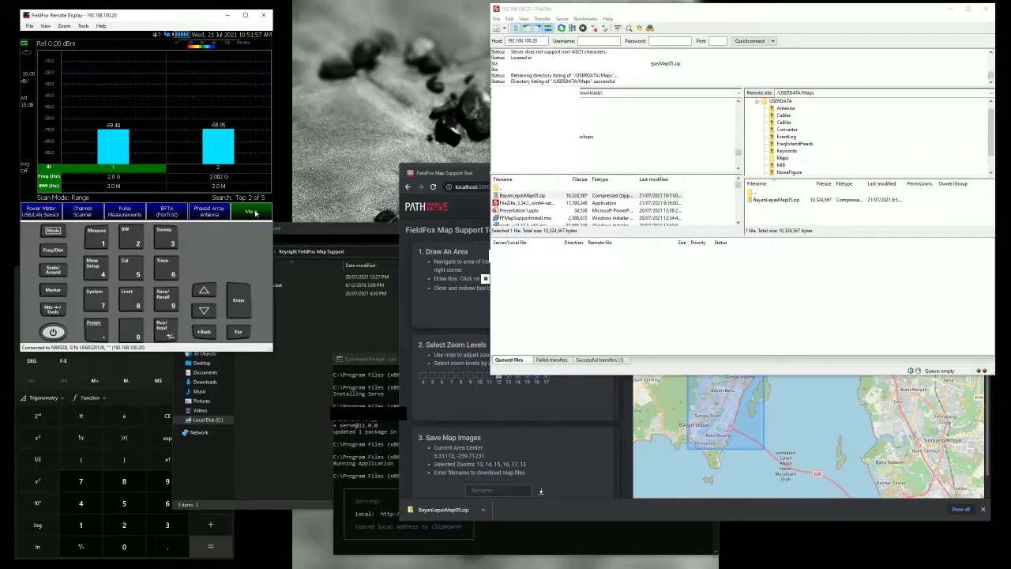
left_click(251, 211)
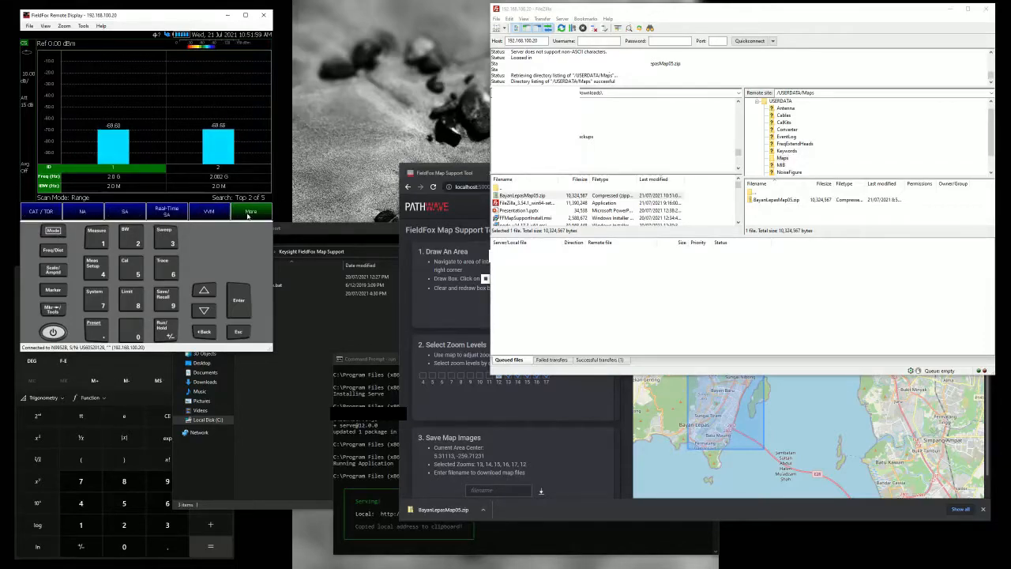
left_click(251, 210)
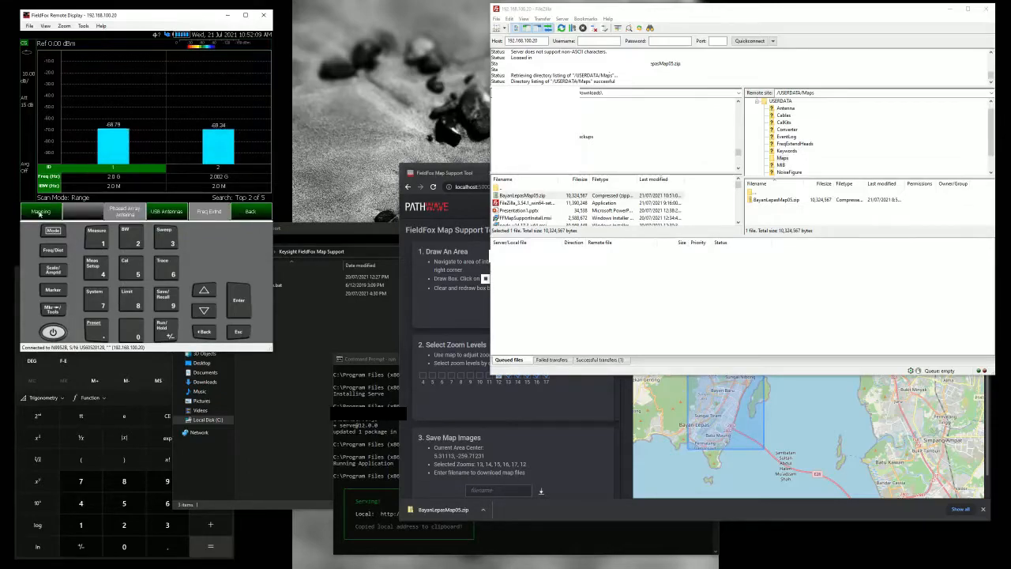
Choose Mapping, Map Explorer, then Import Maps (ZIP) on the FieldFox
left_click(40, 211)
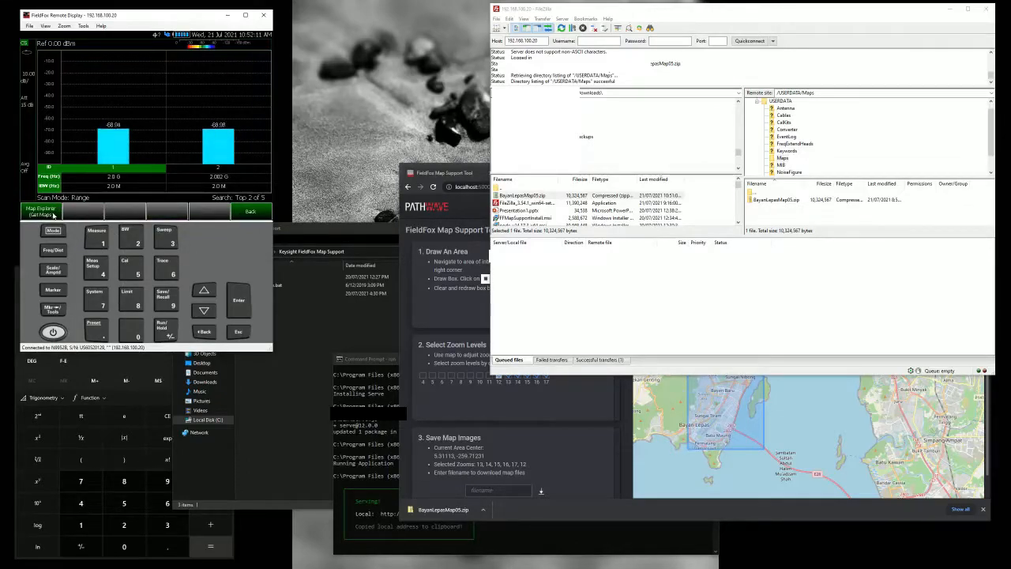
left_click(40, 211)
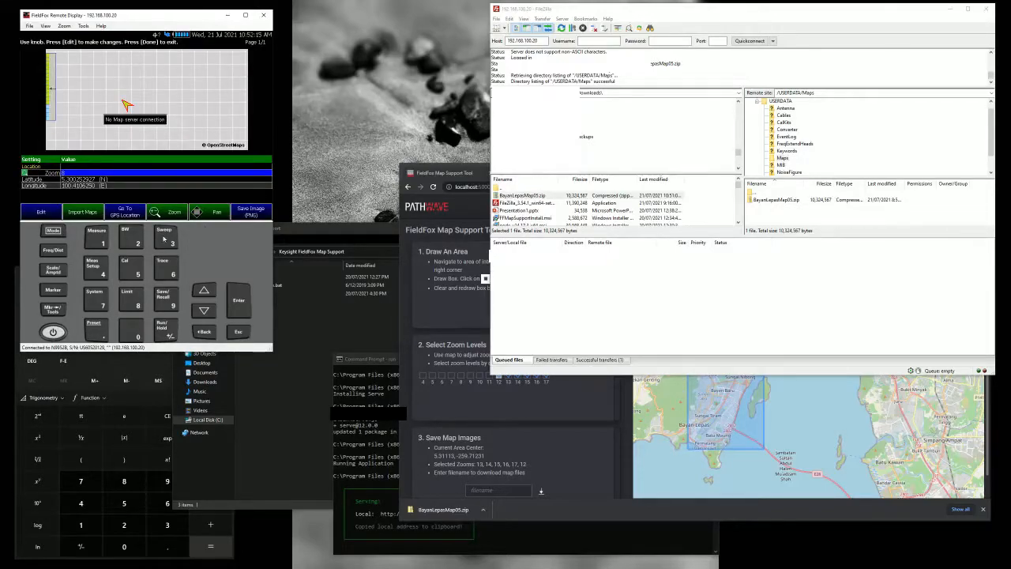
left_click(82, 211)
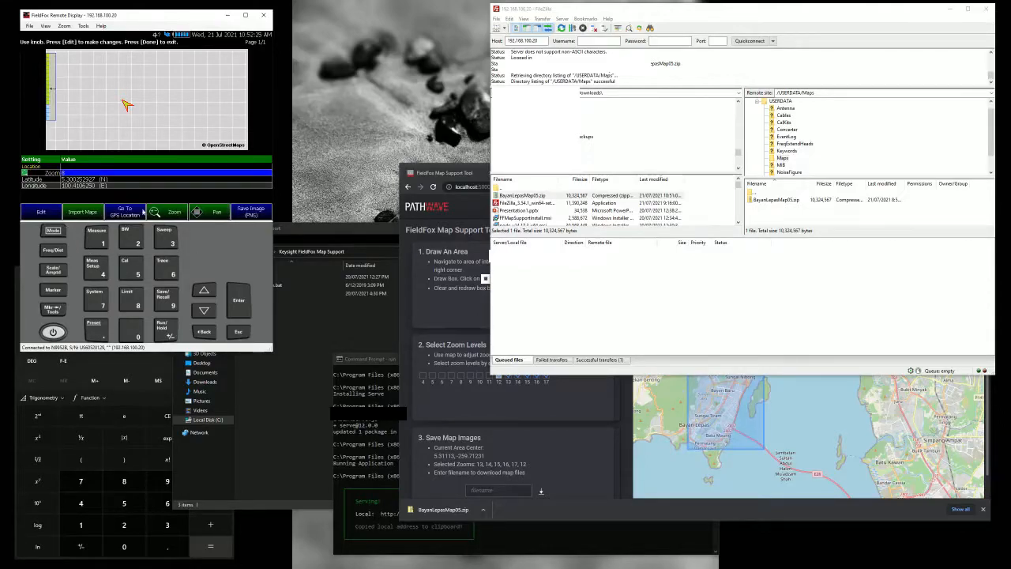
left_click(83, 211)
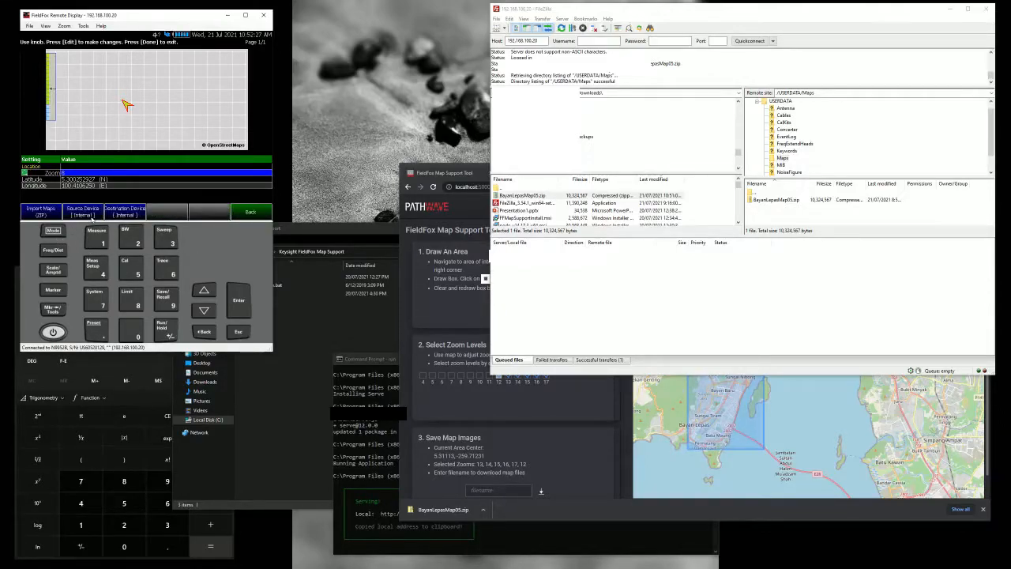
left_click(40, 211)
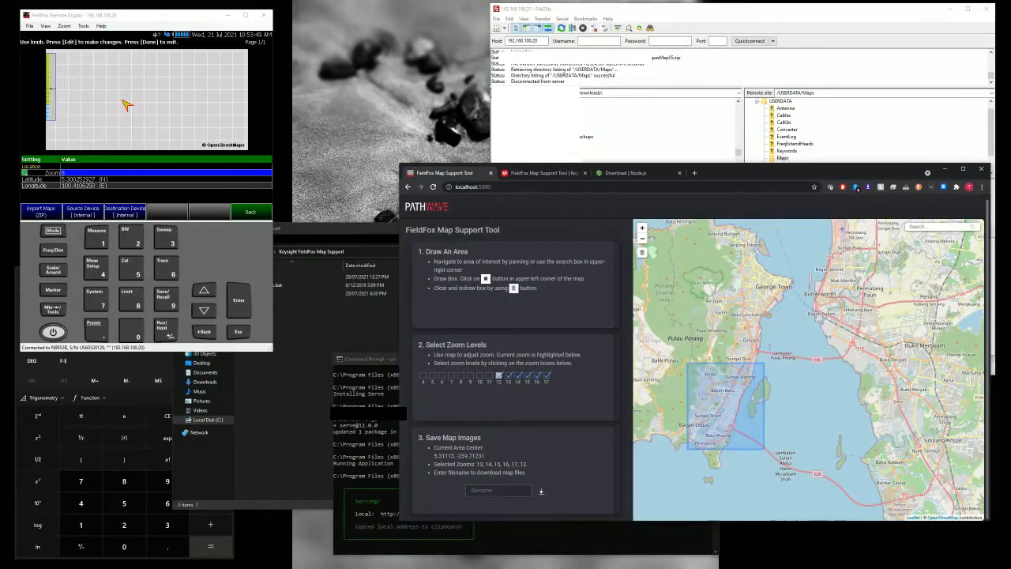
Copy the area centre latitude and enter 5.31113 N as the FieldFox map latitude
double_click(459, 455)
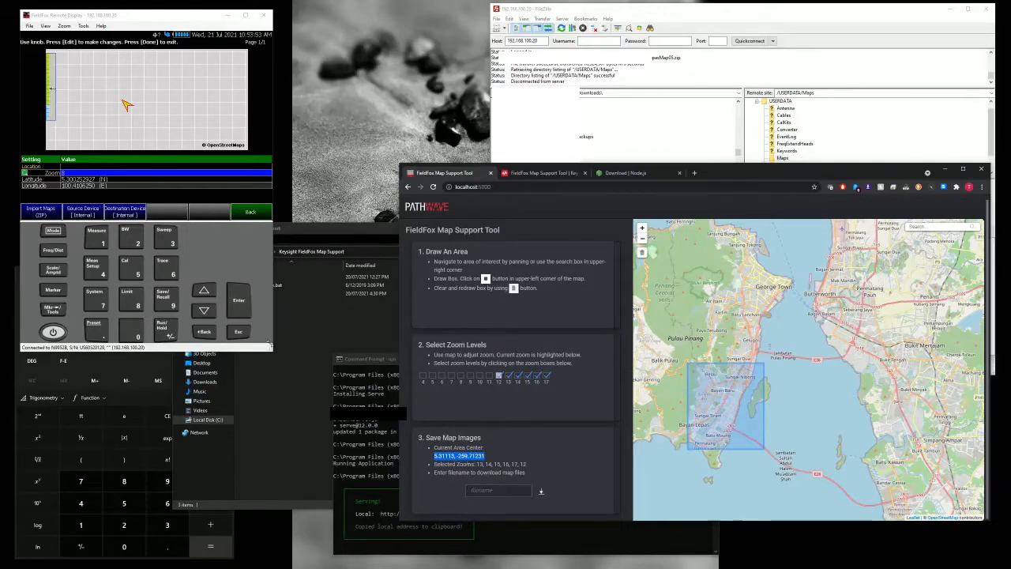
left_click(127, 180)
type("5.31113")
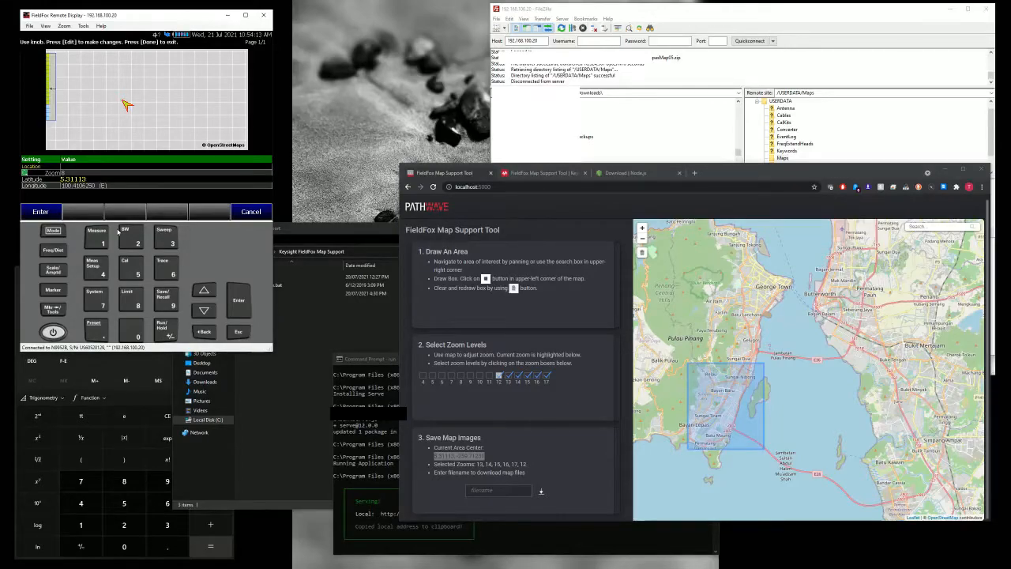
left_click(41, 211)
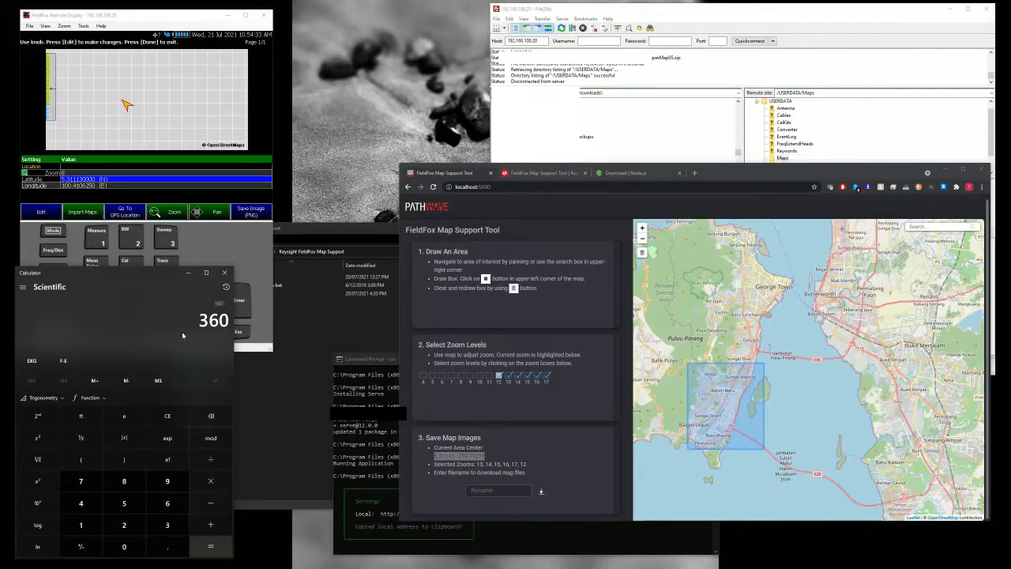
Compute 360 − 259.71231 in Calculator, giving longitude 100.28769 E
left_click(167, 481)
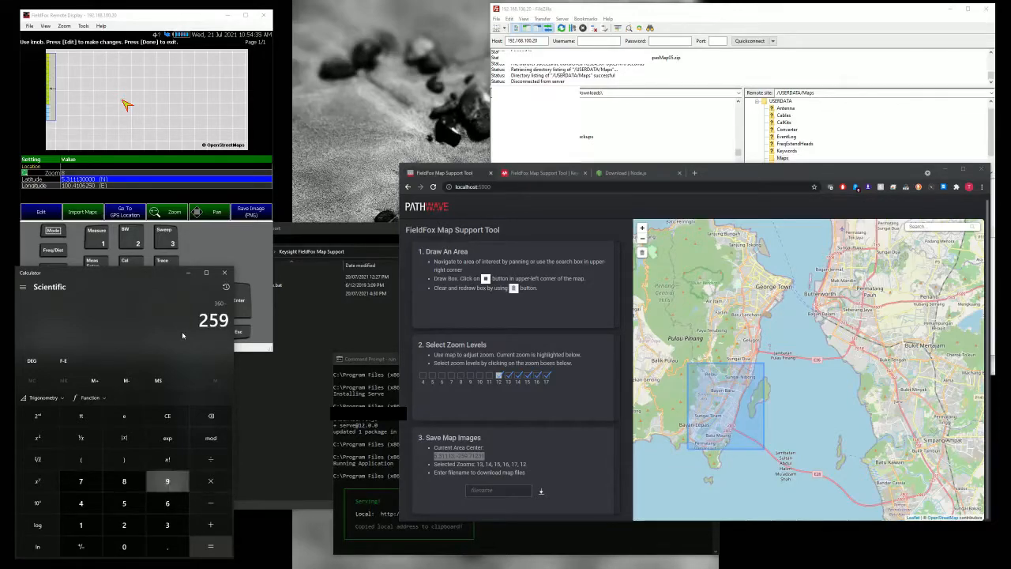
left_click(167, 546)
type(".71231")
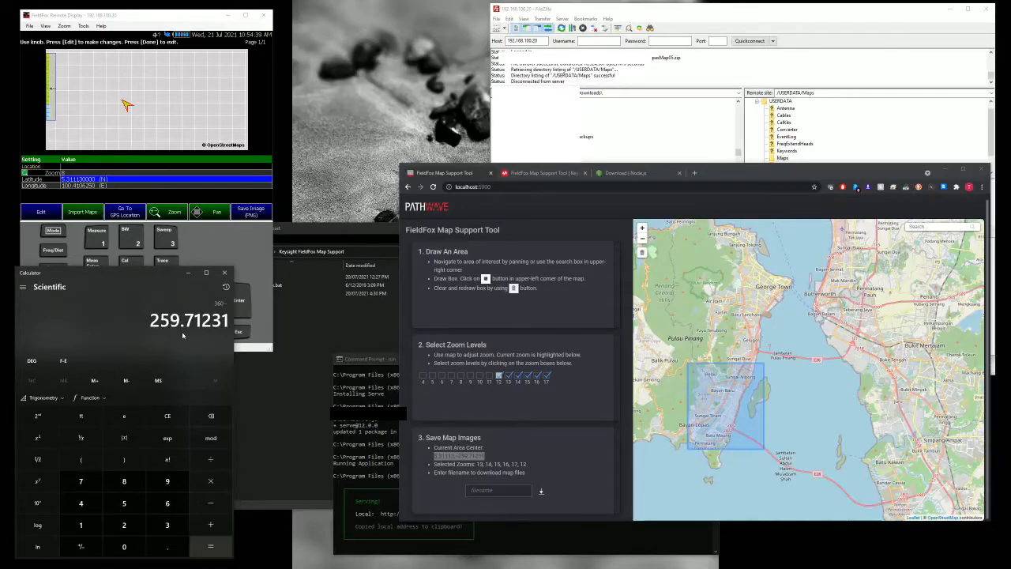
left_click(210, 545)
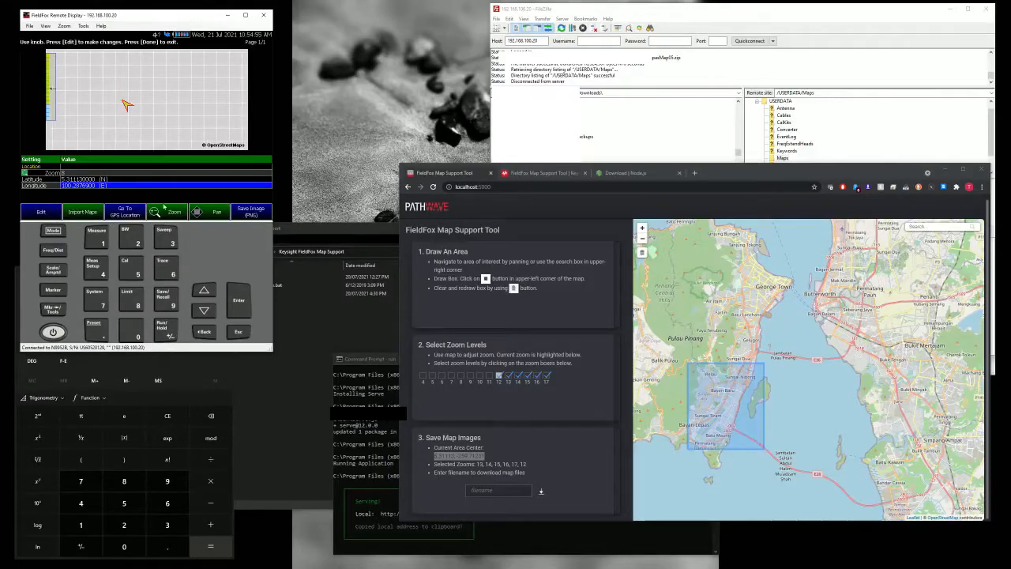
Open the Zoom controls and zoom in three levels on the Bayan Lepas map
left_click(174, 212)
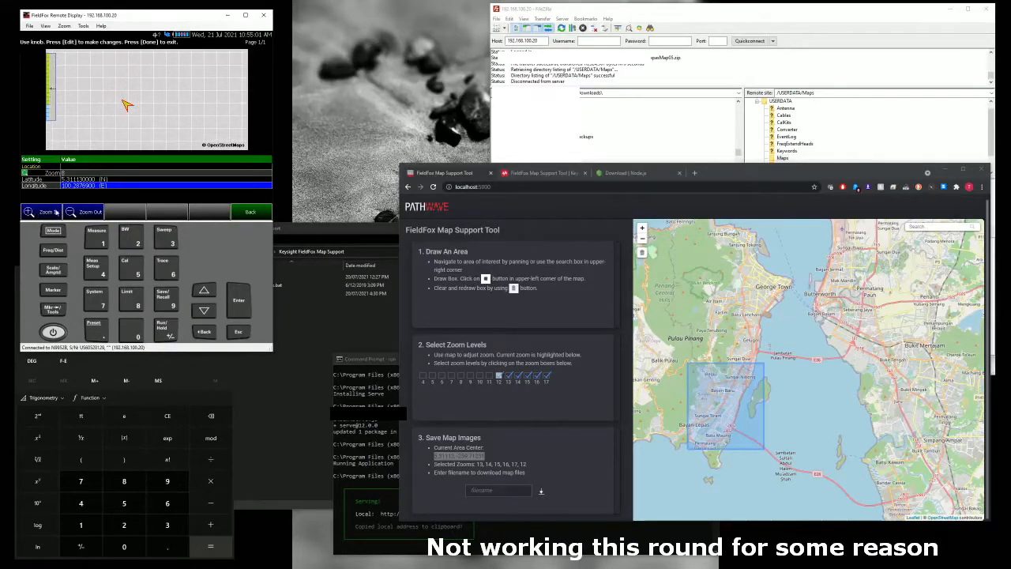
left_click(251, 211)
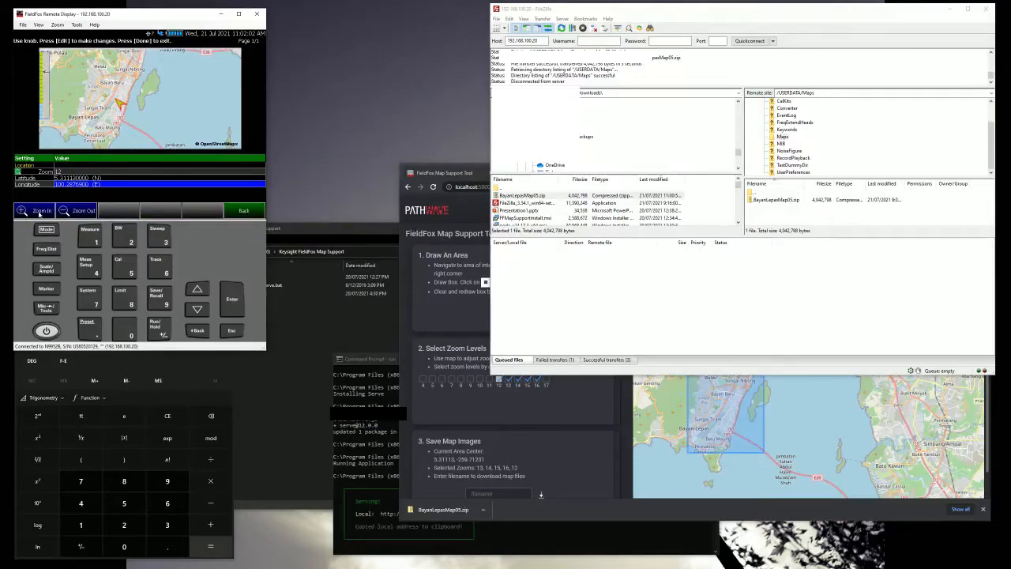
left_click(41, 210)
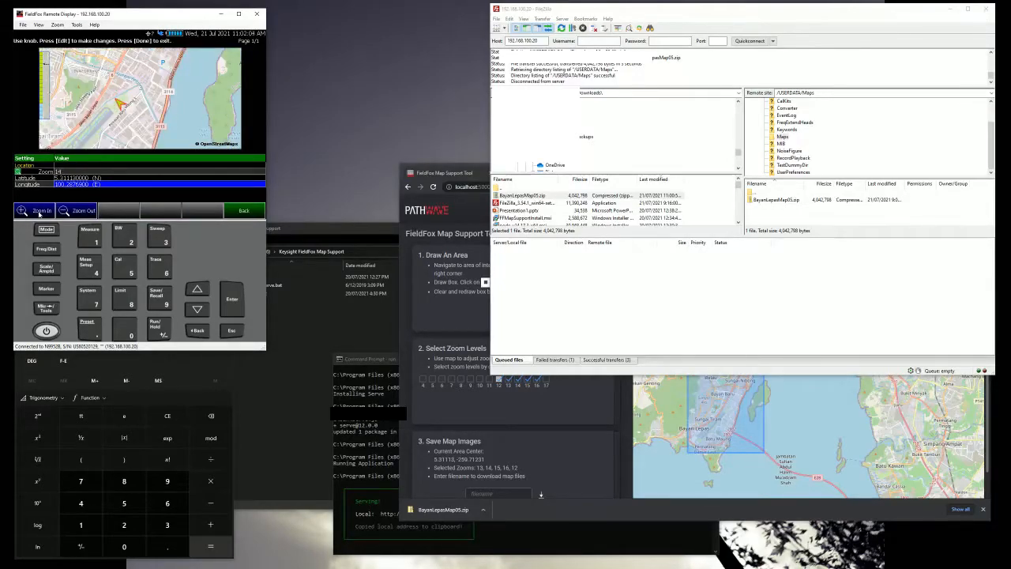
left_click(39, 210)
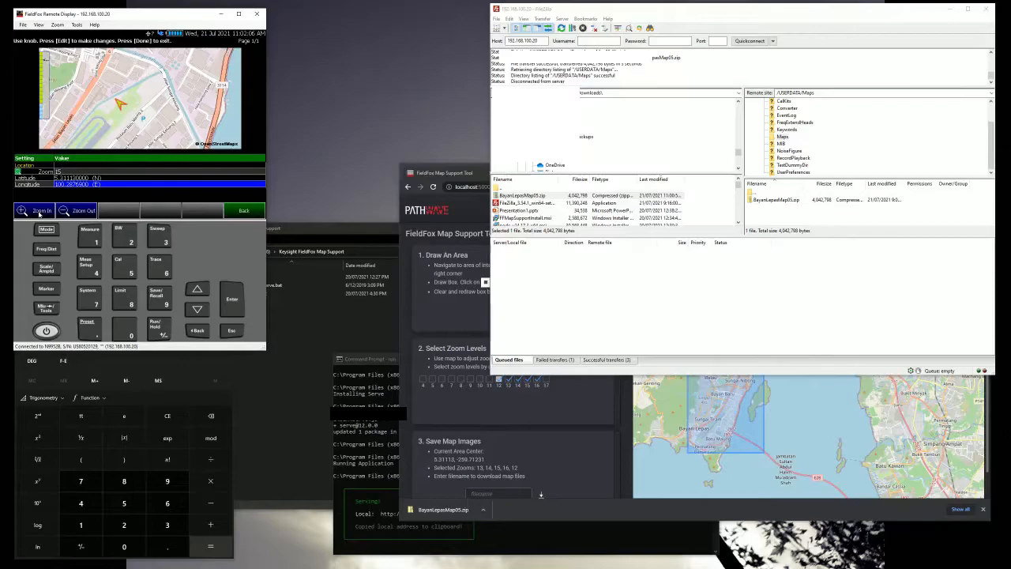